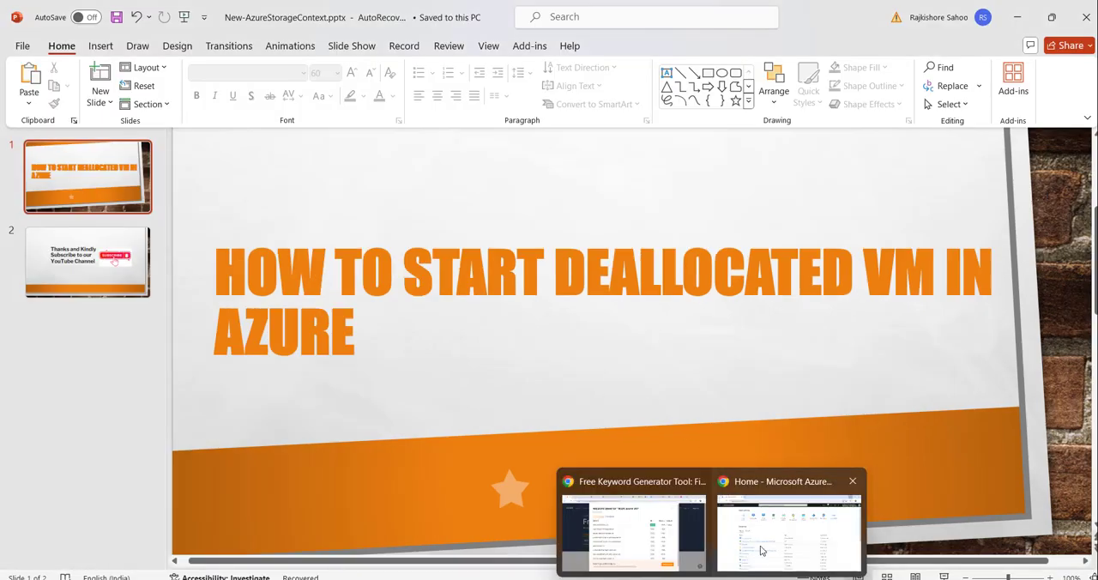
- Switch to Chrome and open Virtual machines by searching 'virtual' in the Azure portal
click(787, 532)
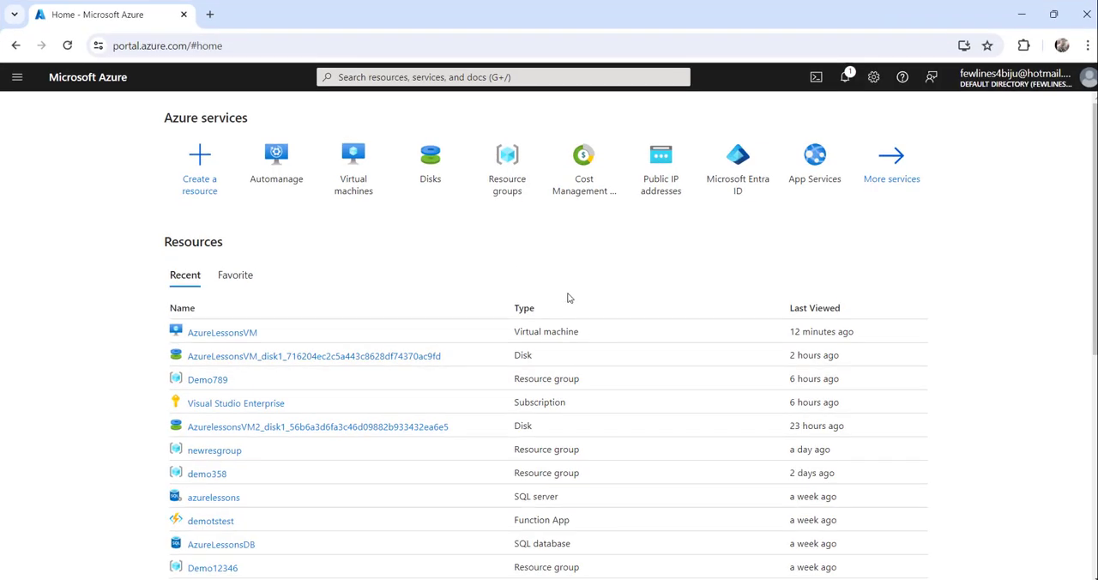
click(502, 77)
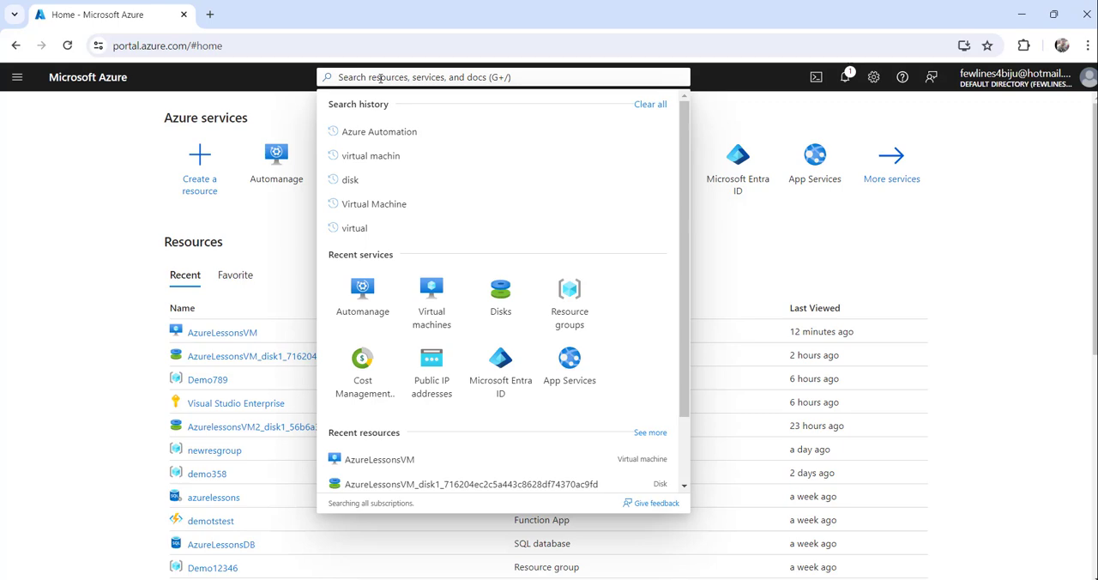
text(vir)
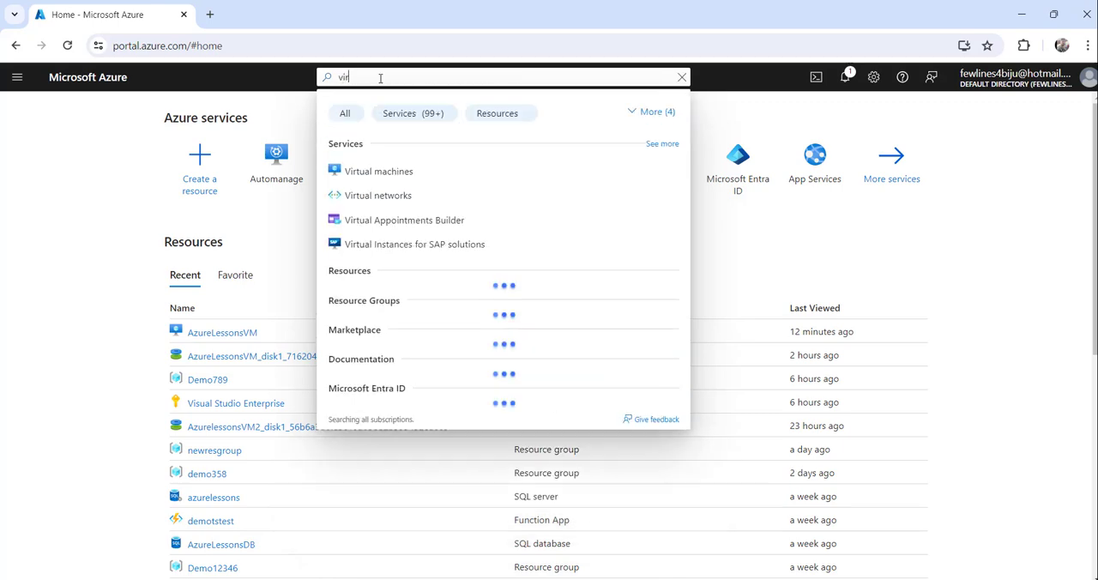
text(tual)
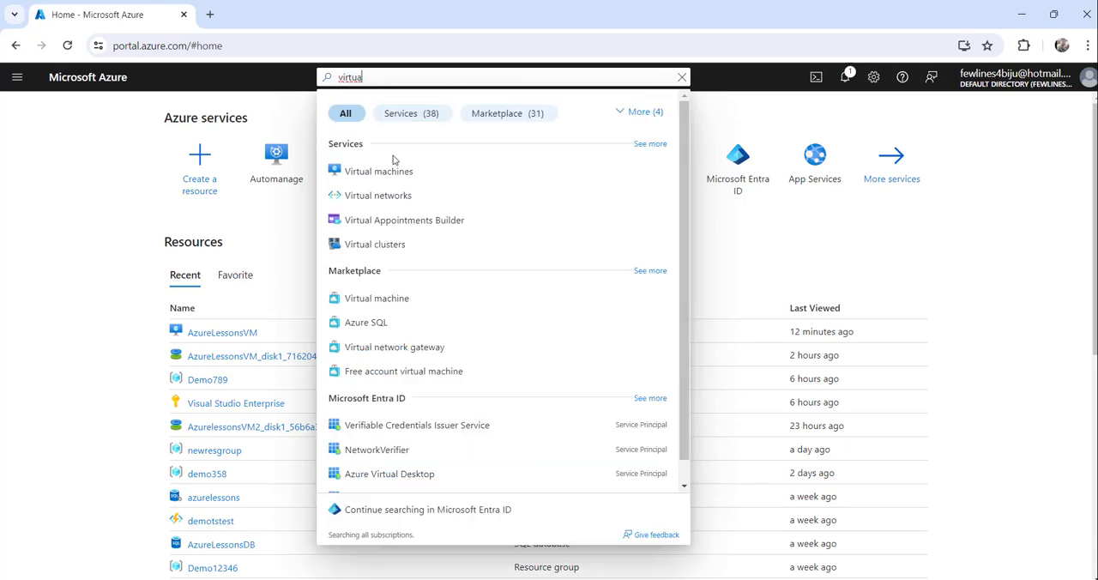
click(379, 171)
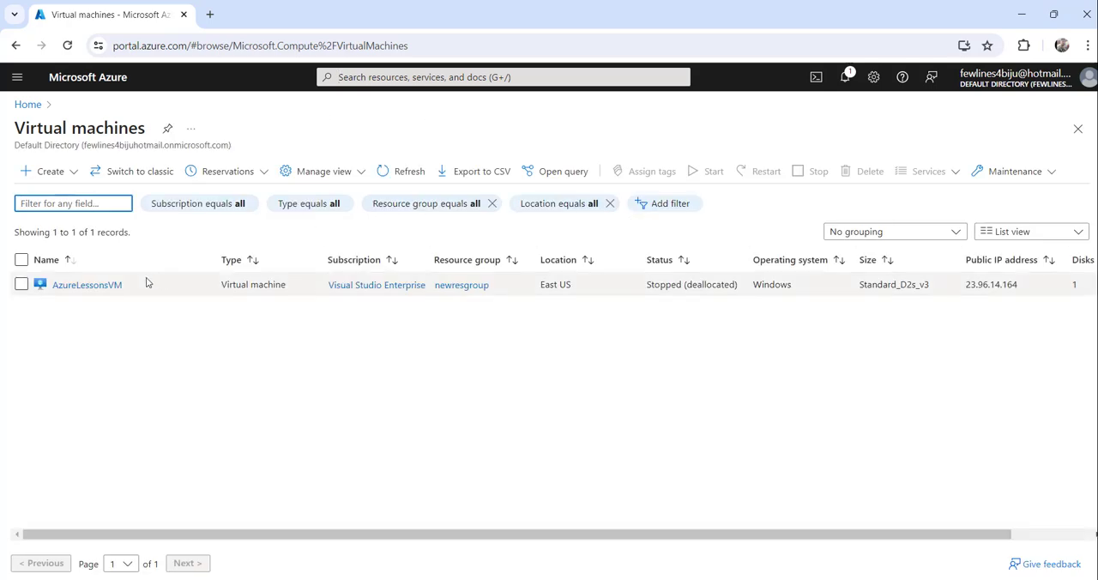
mouse_move(87, 284)
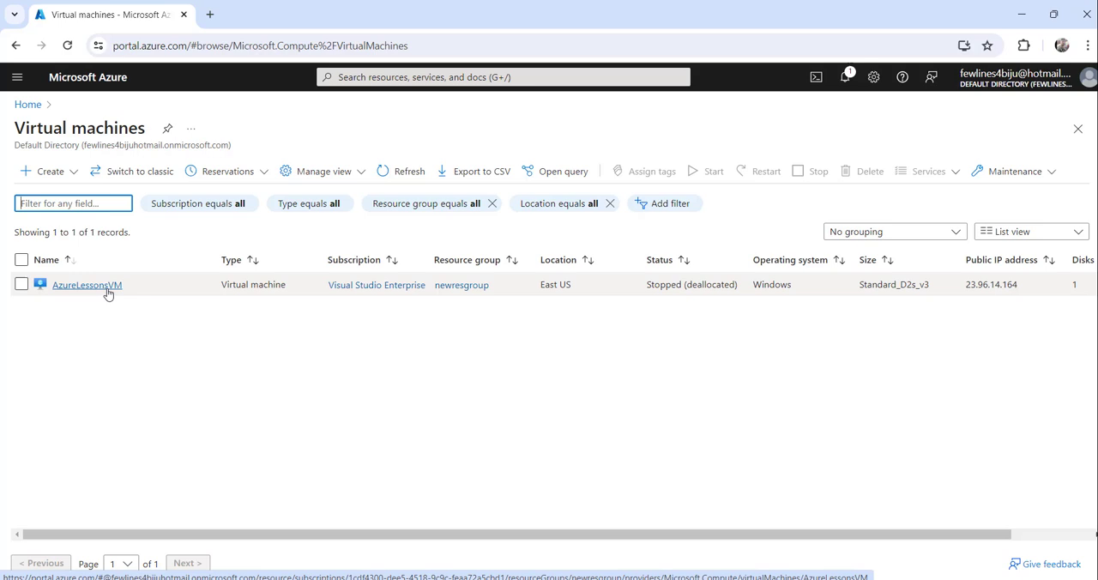
mouse_move(643, 290)
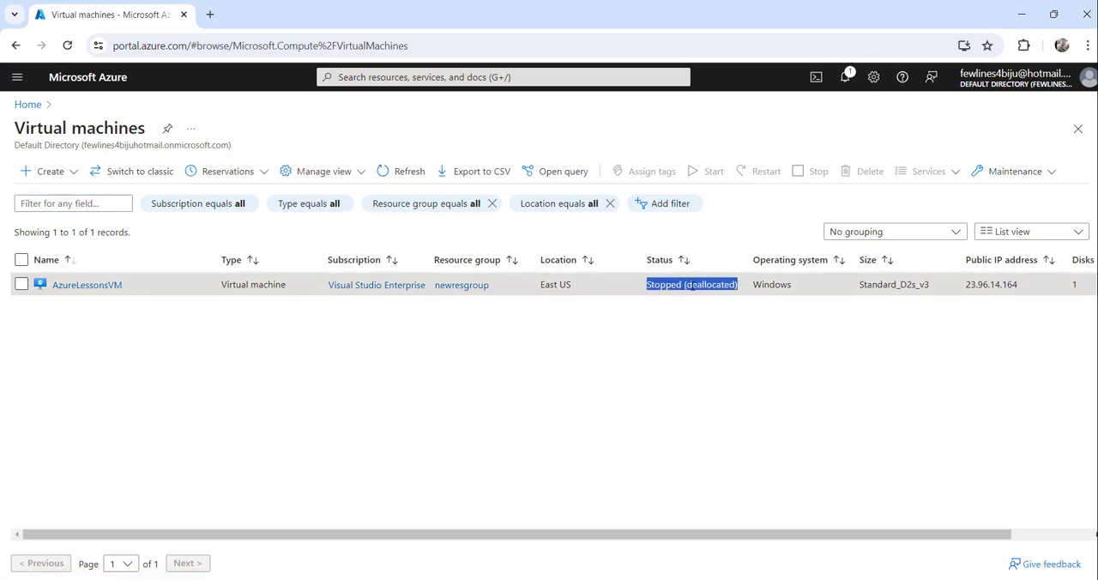
mouse_move(566, 305)
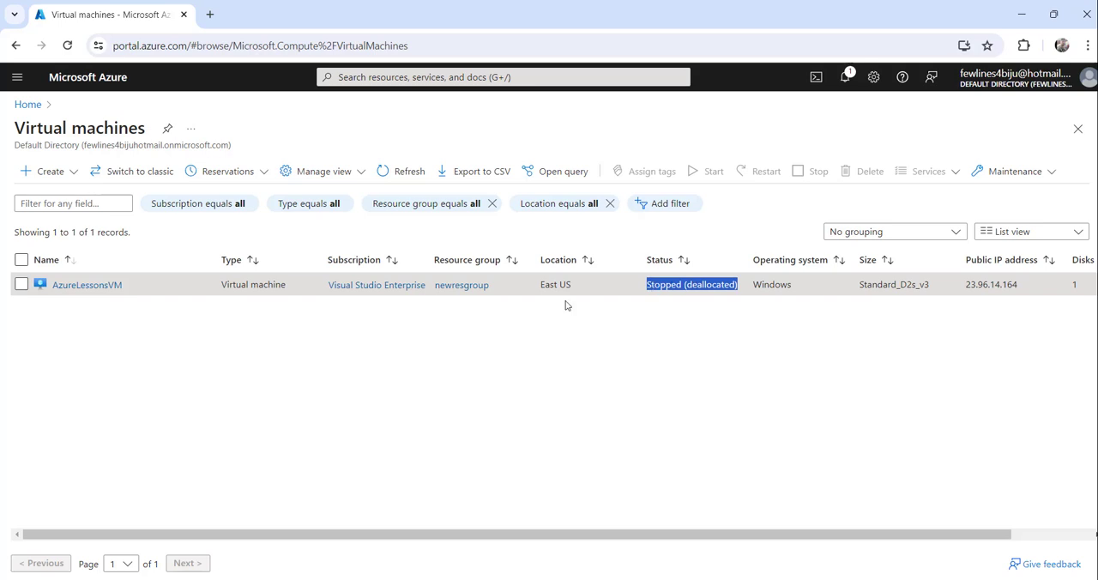
mouse_move(133, 325)
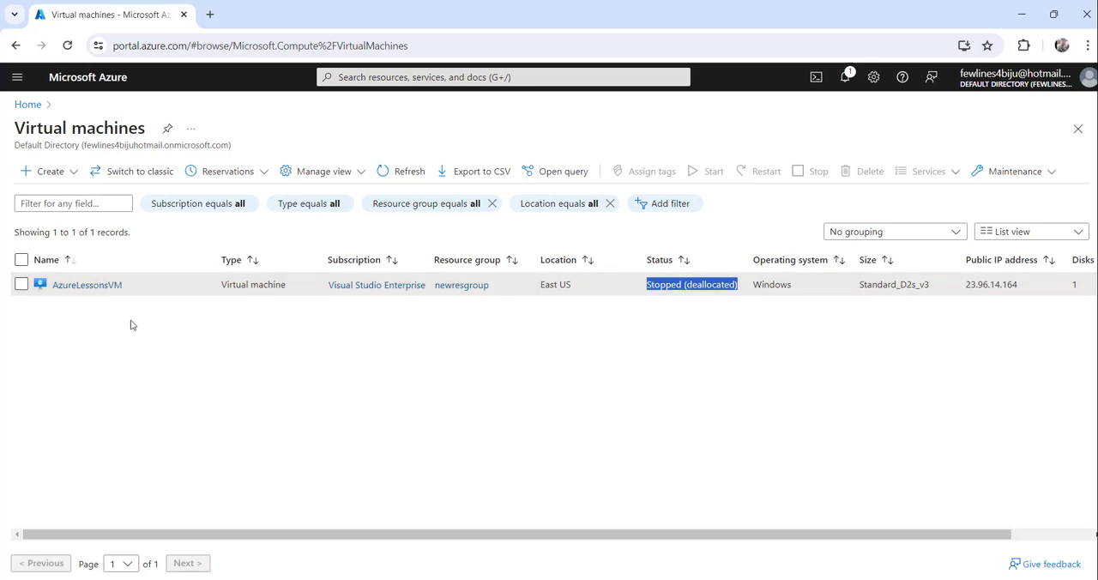
- Open the AzureLessonsVM Overview page from the Virtual machines list
click(86, 284)
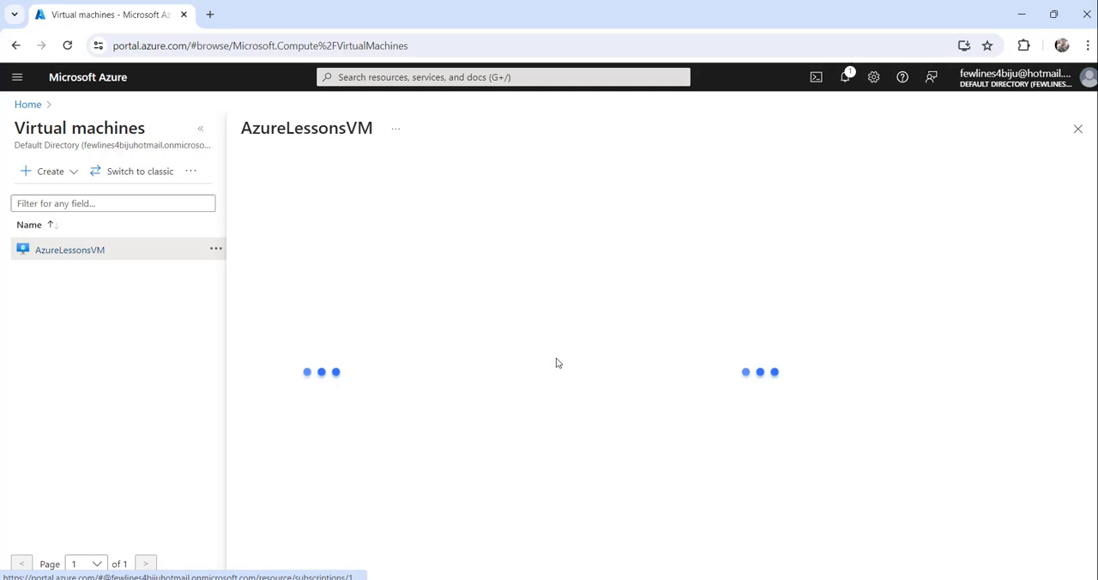
click(70, 250)
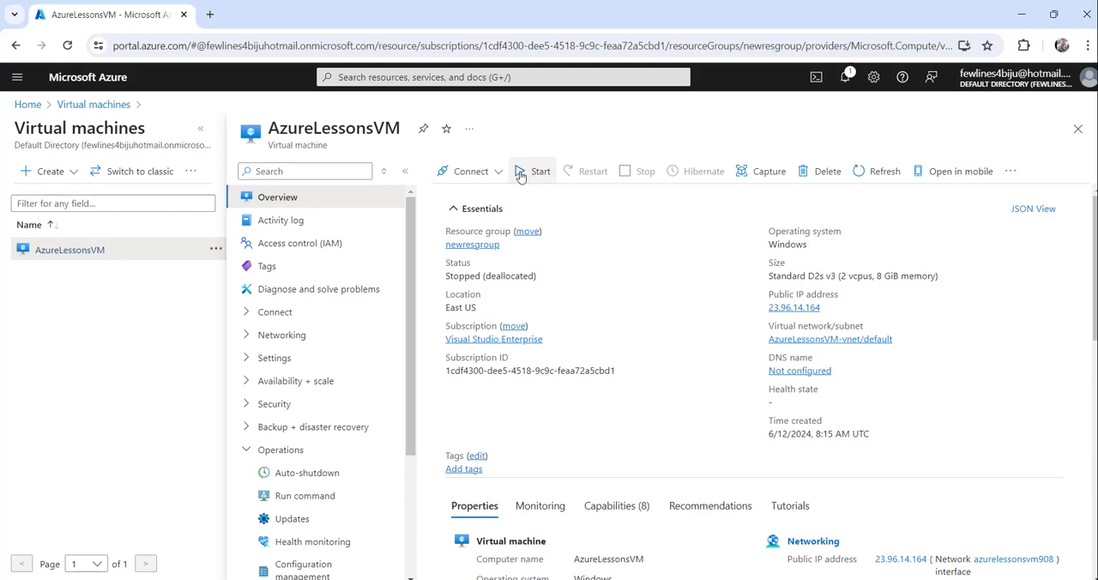
- Start AzureLessonsVM from its Overview toolbar and wait for the Started notification
click(541, 170)
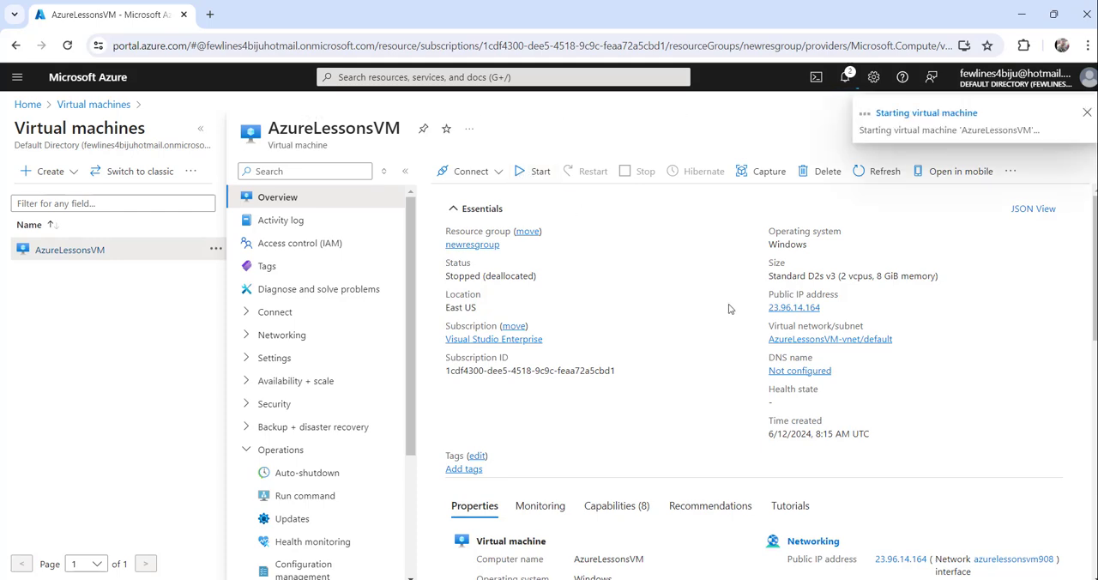
click(1087, 113)
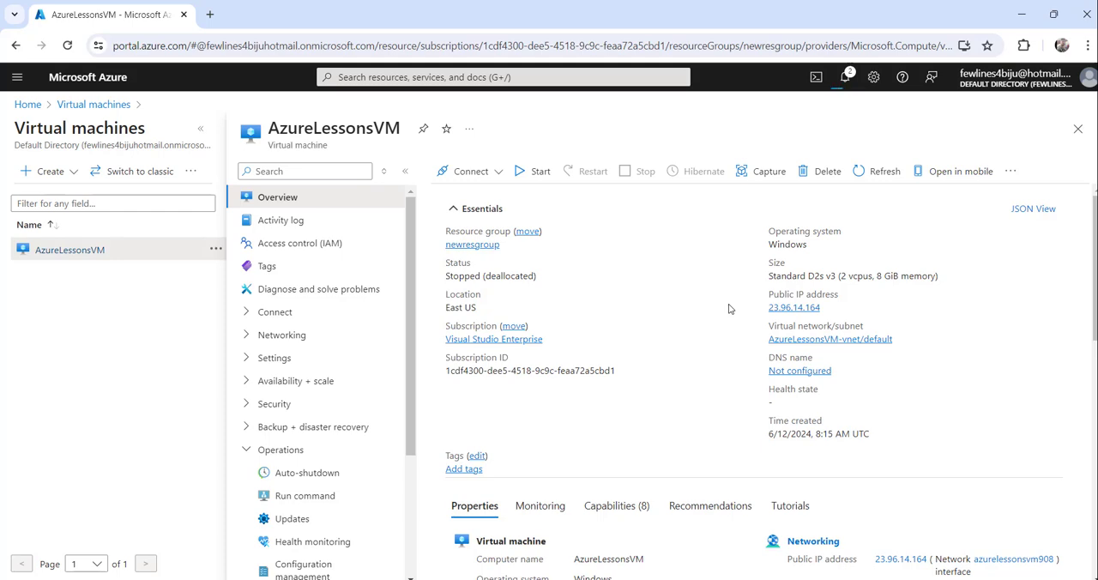
click(532, 171)
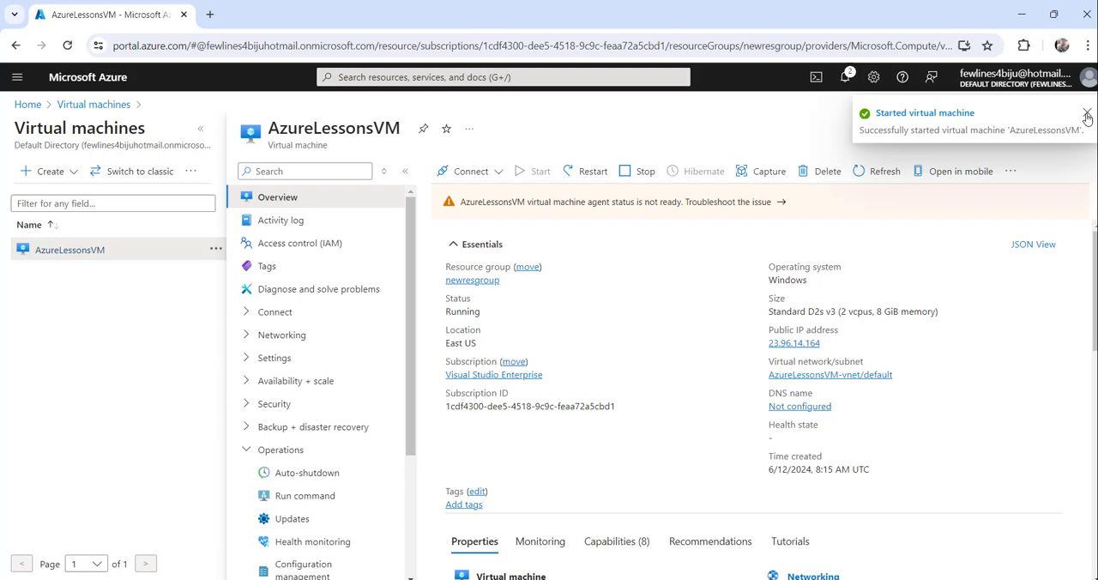
- Close the start notification and highlight the Running status, with Start greyed out
click(1088, 112)
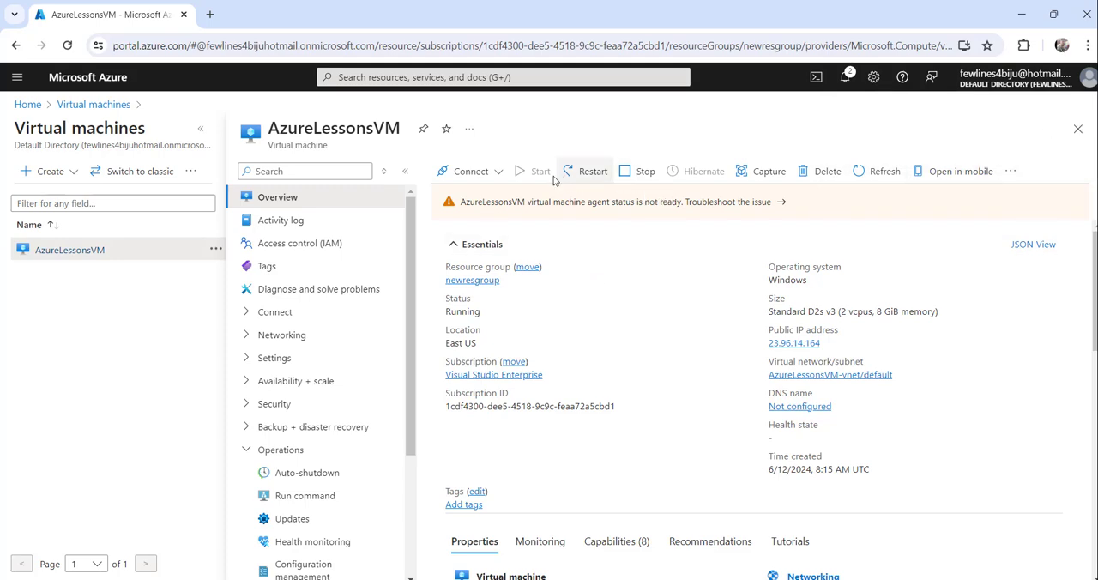
mouse_move(616, 312)
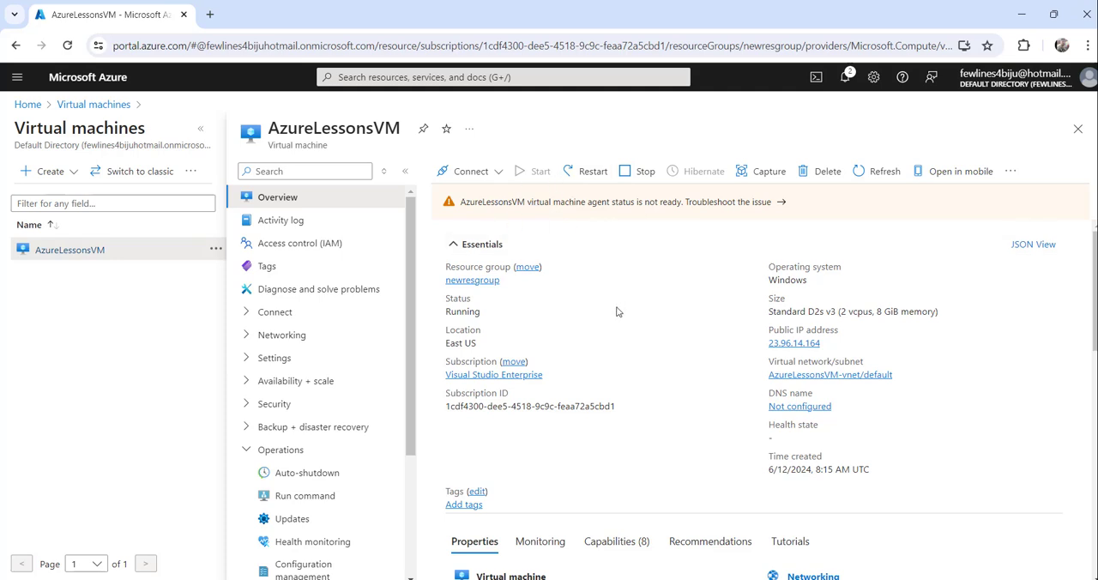
mouse_move(463, 312)
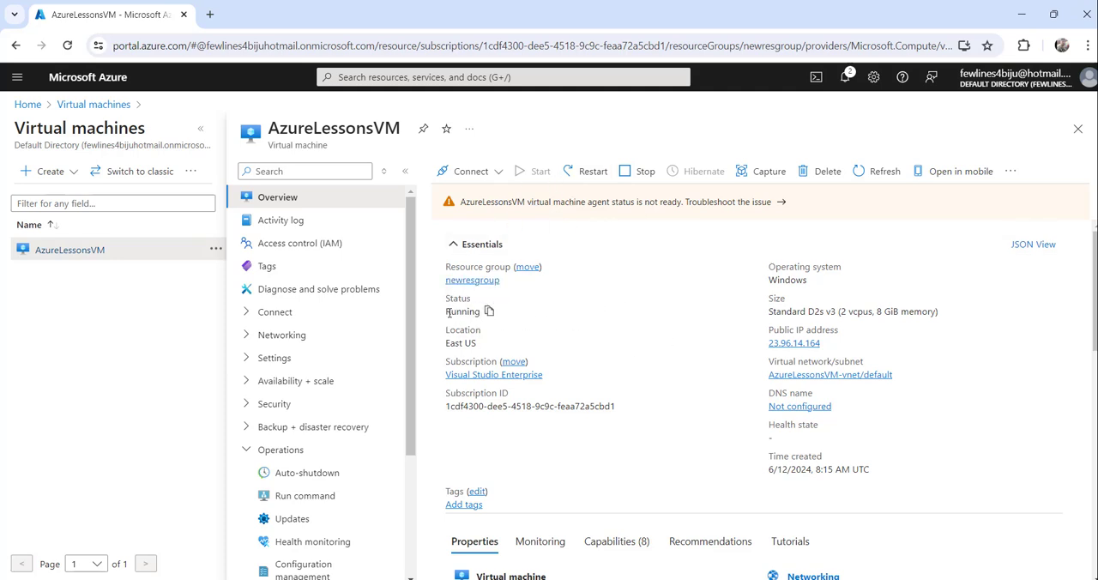
double_click(463, 312)
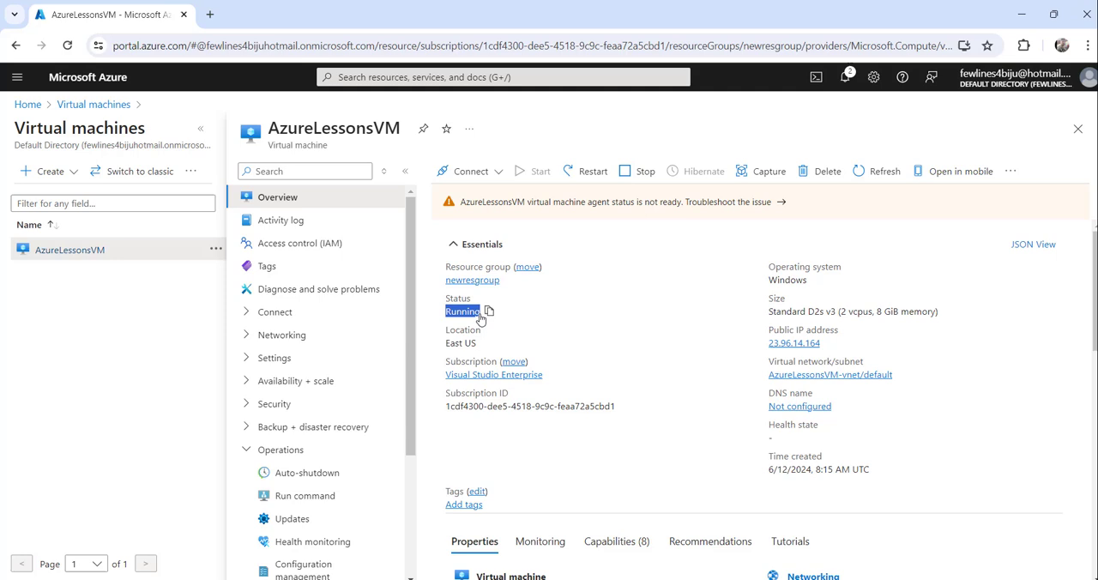
mouse_move(543, 179)
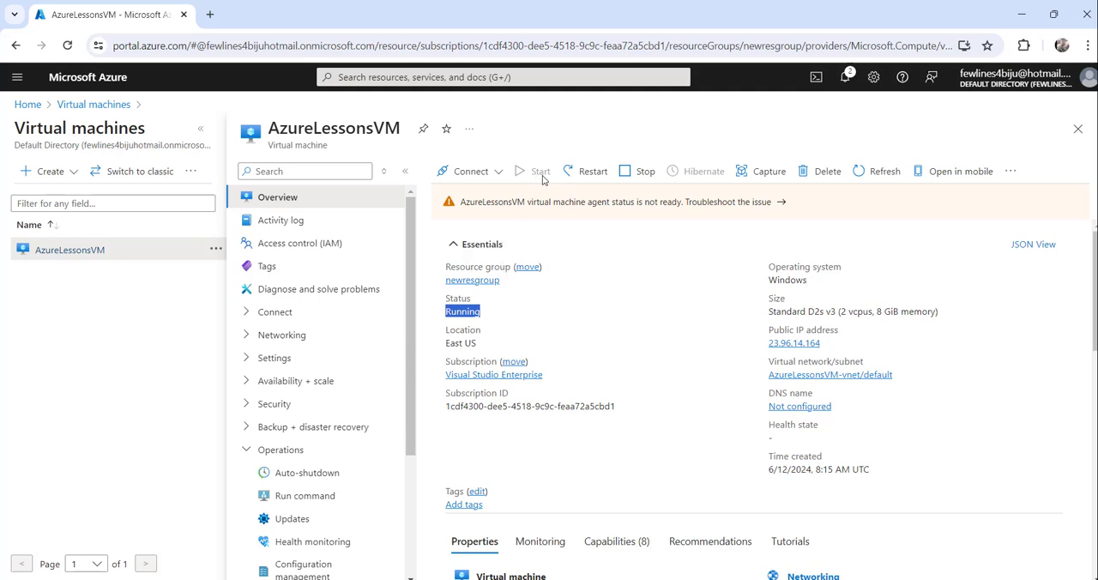